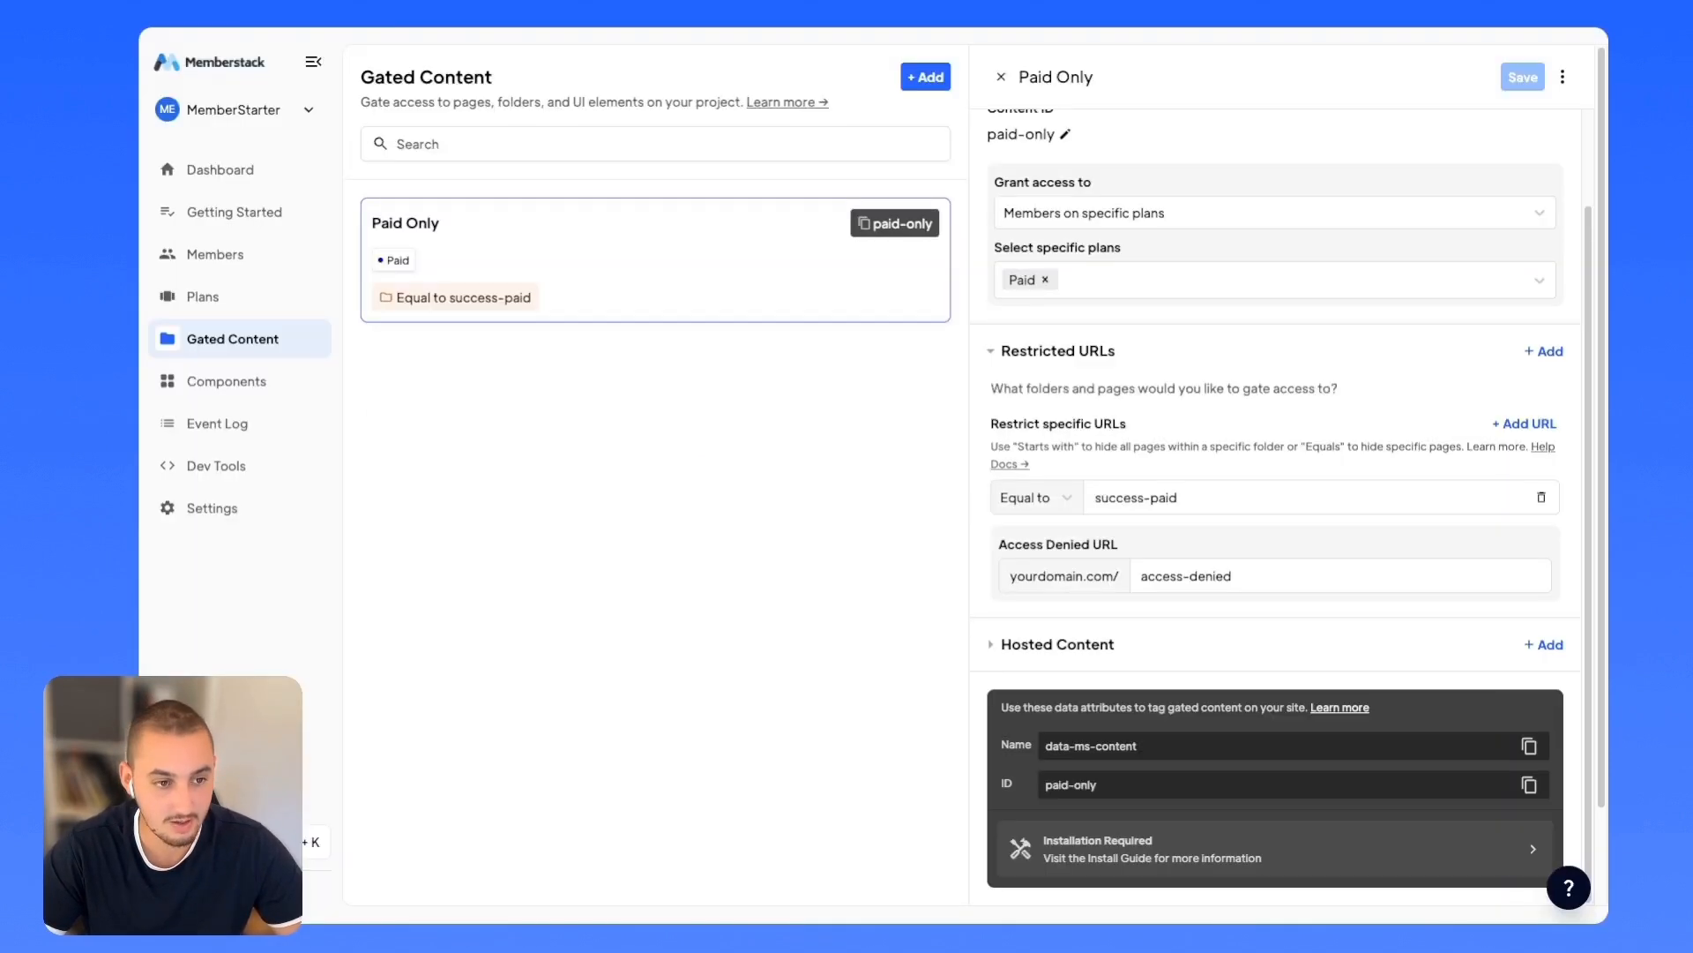
Show the Webflow Profile (Email) components in Memberstack's component library.
click(226, 381)
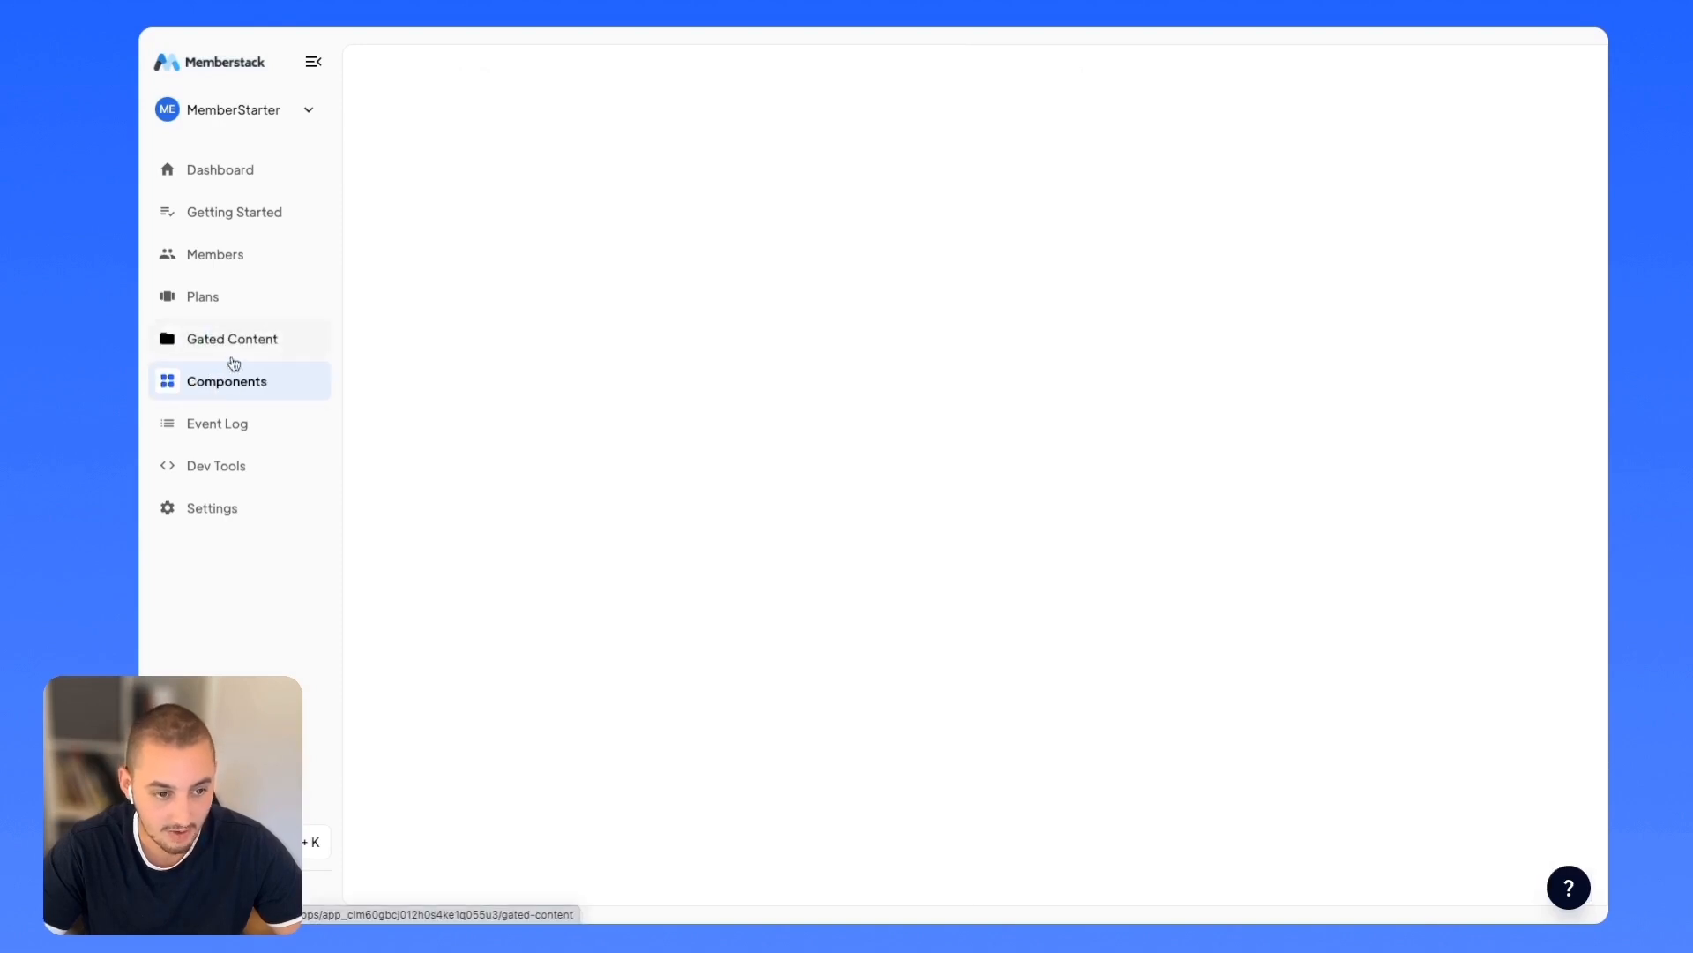
click(226, 380)
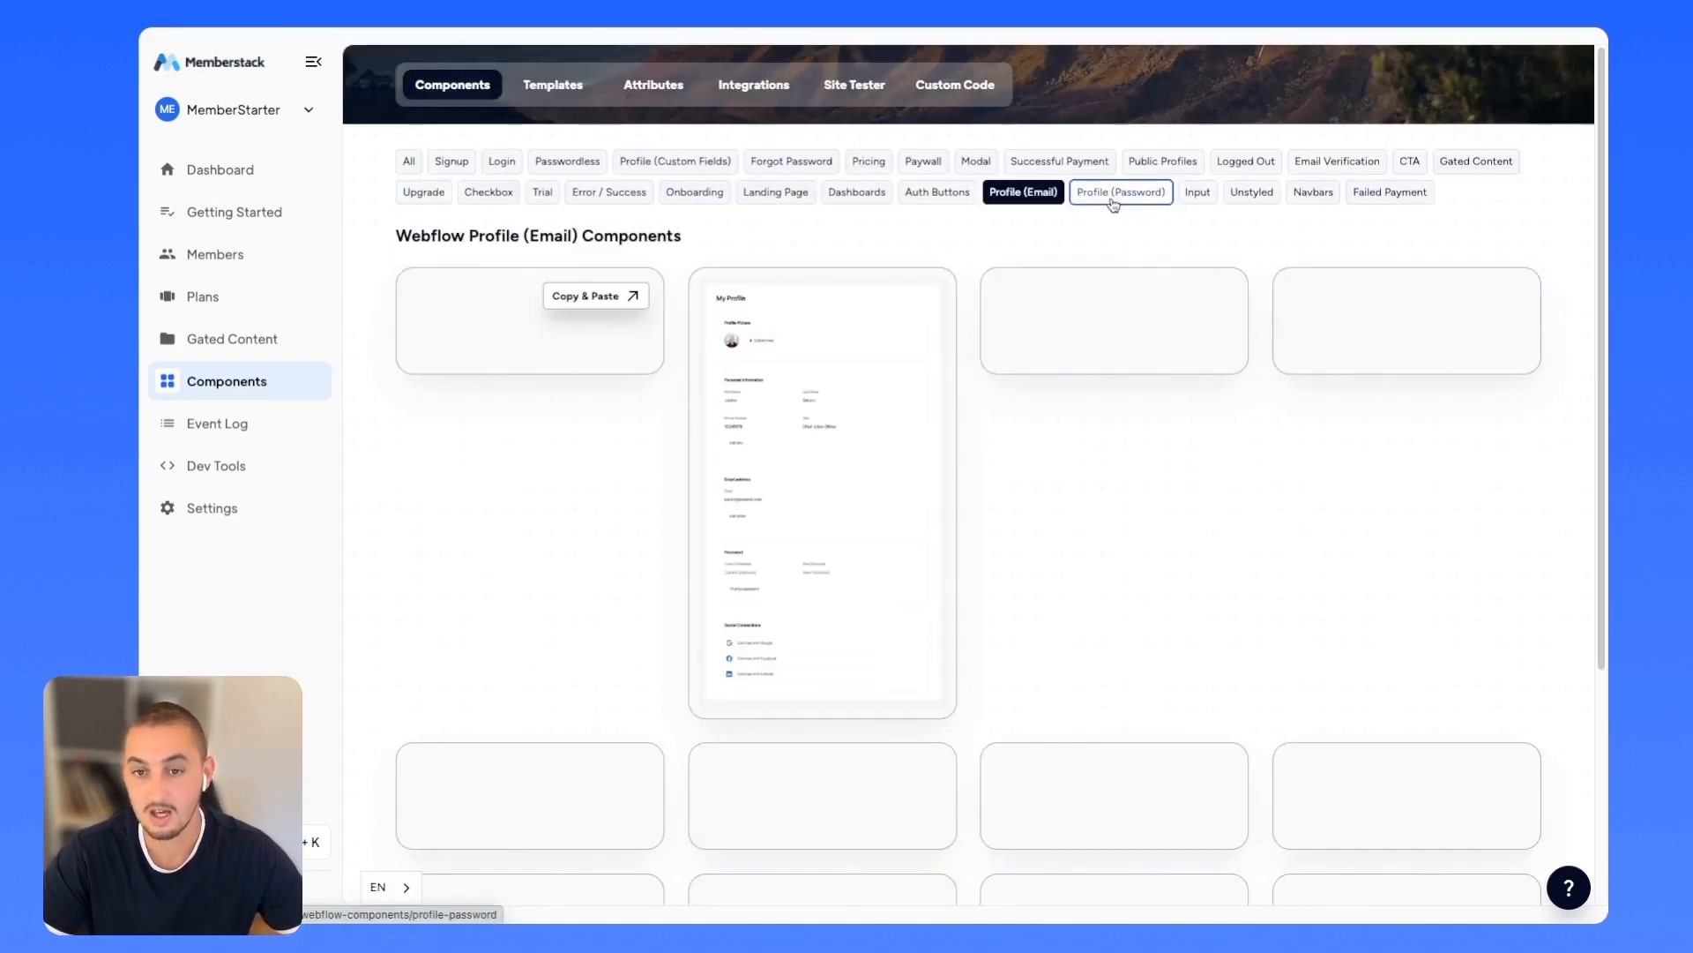
Browse the Profile (Password) and Profile (Custom Fields) component sets.
click(1120, 191)
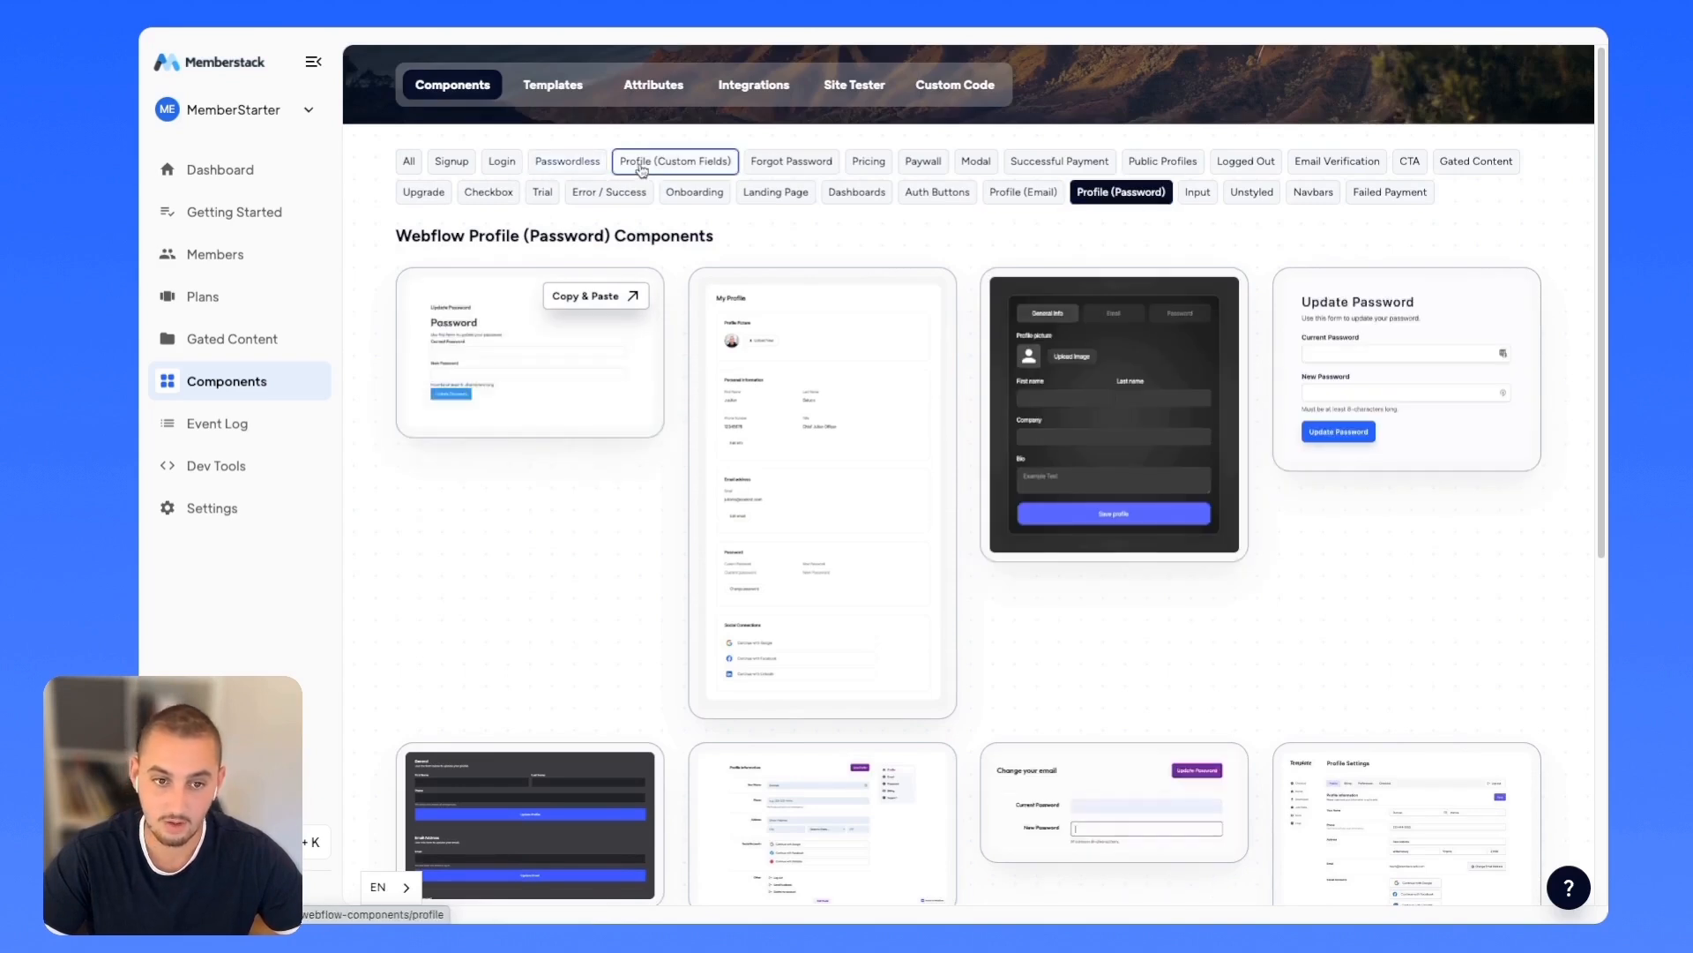
click(674, 161)
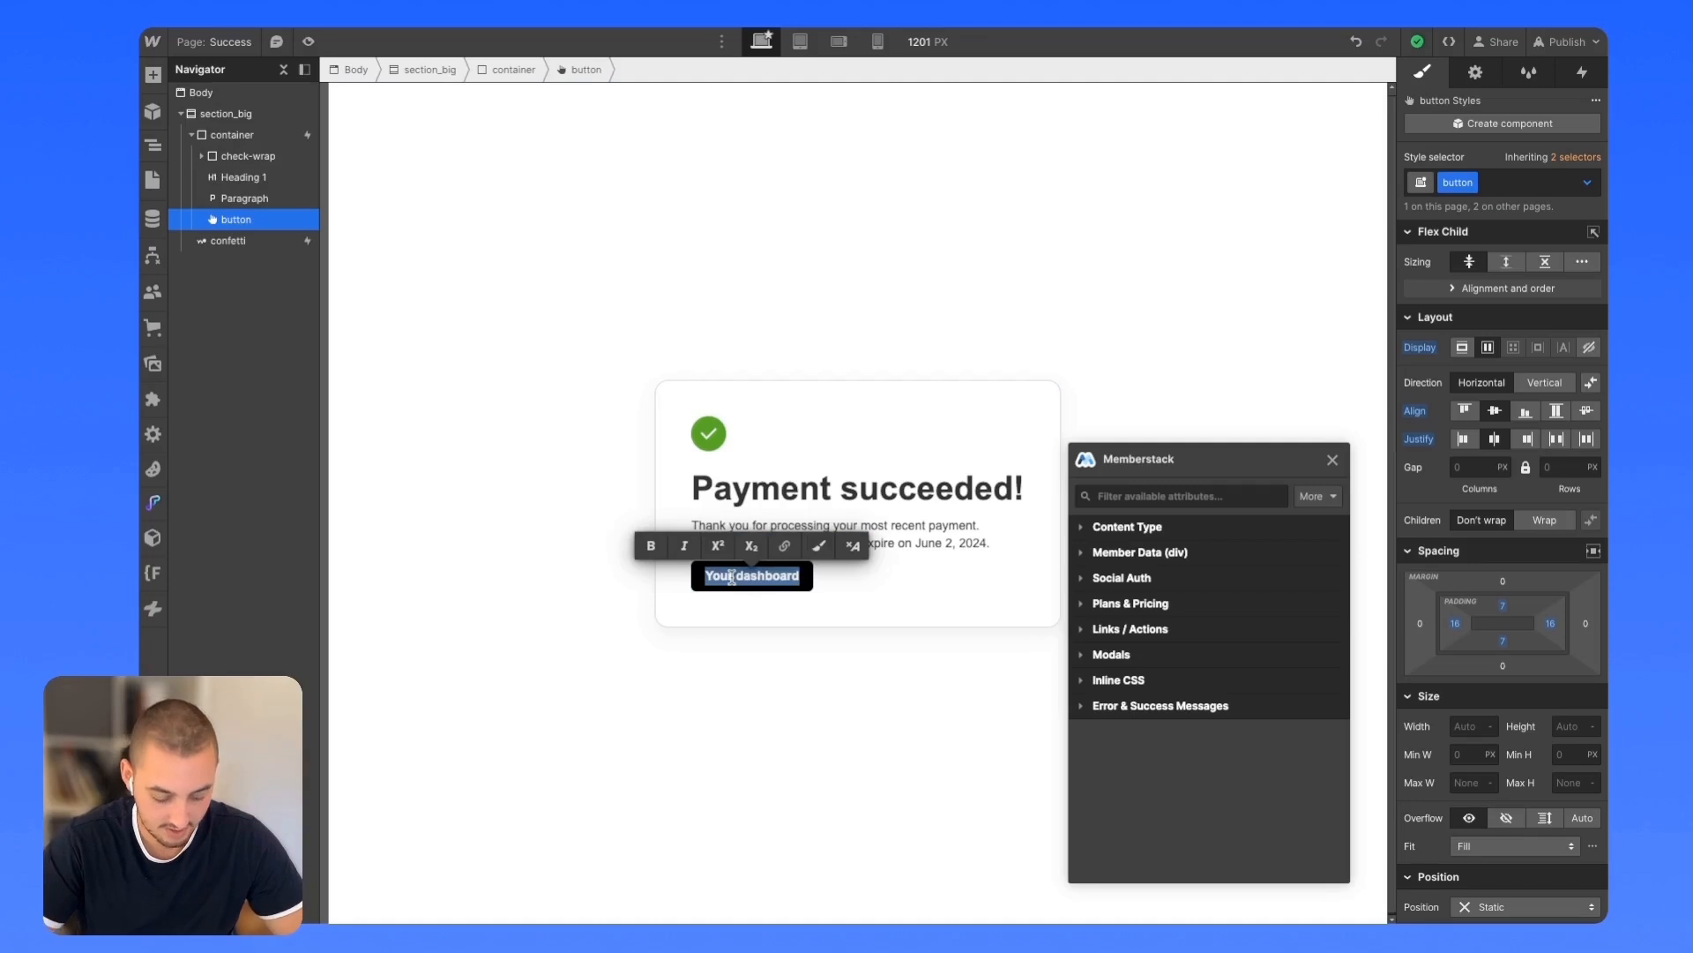
Replace the 'Your dashboard' button text with 'Edit profile'.
text(Edit profile)
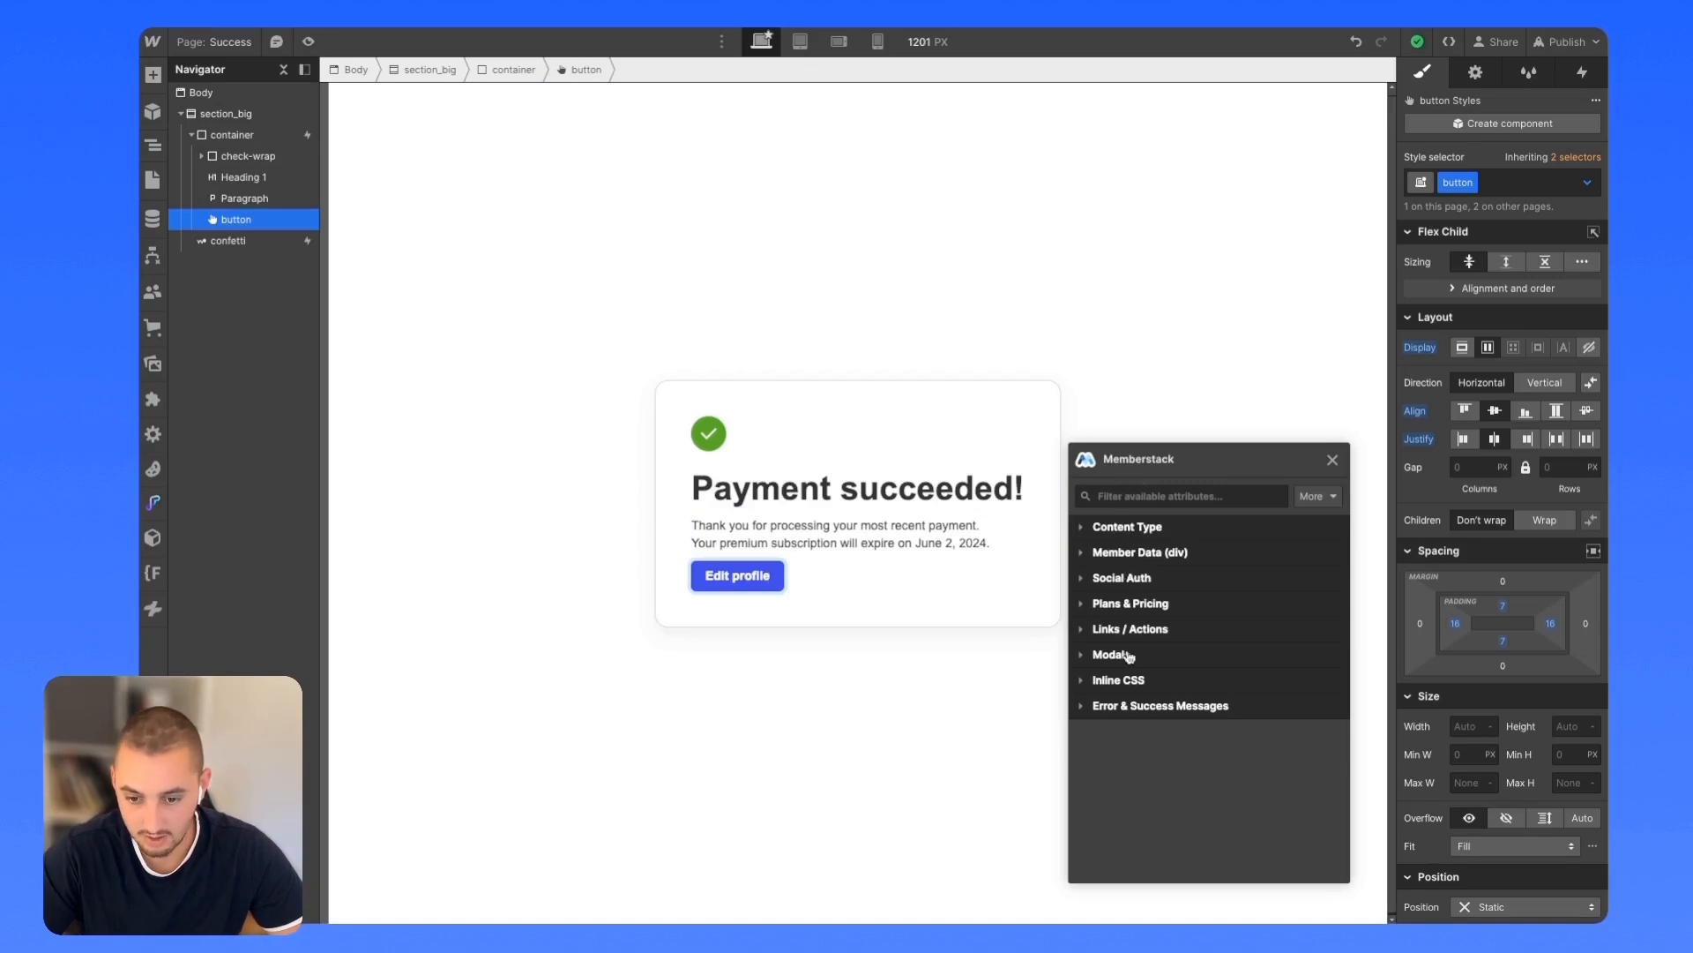
Set the button's Memberstack modal attribute to Profile and publish the site.
click(1112, 655)
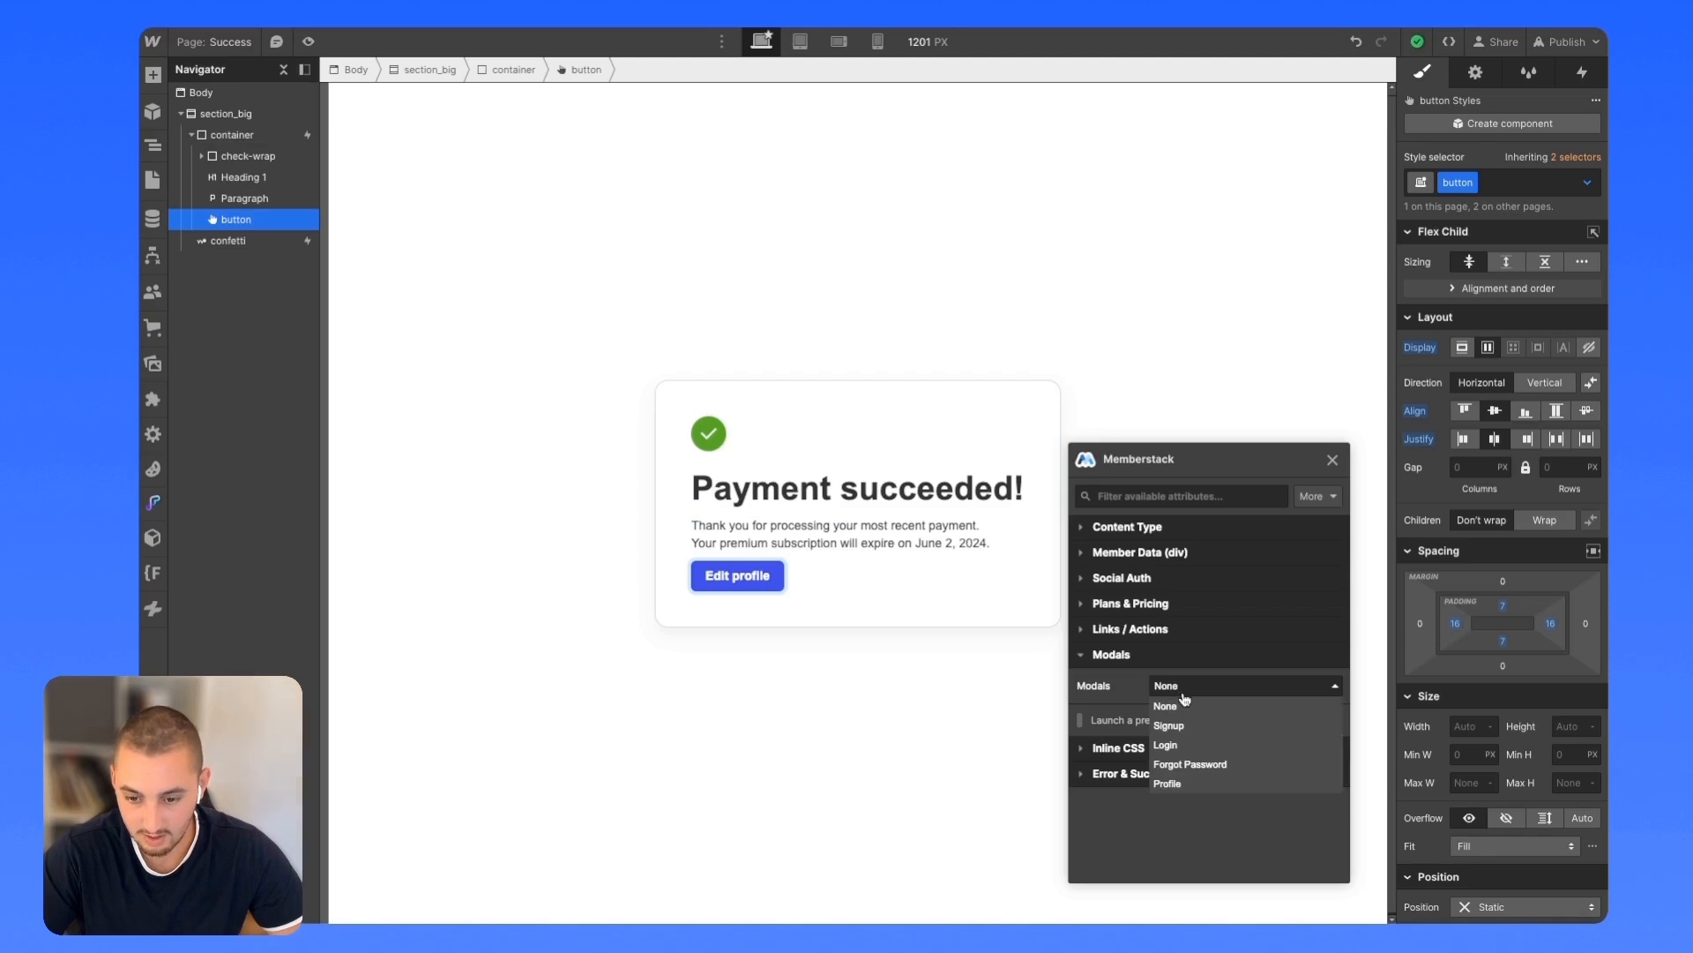
click(1169, 783)
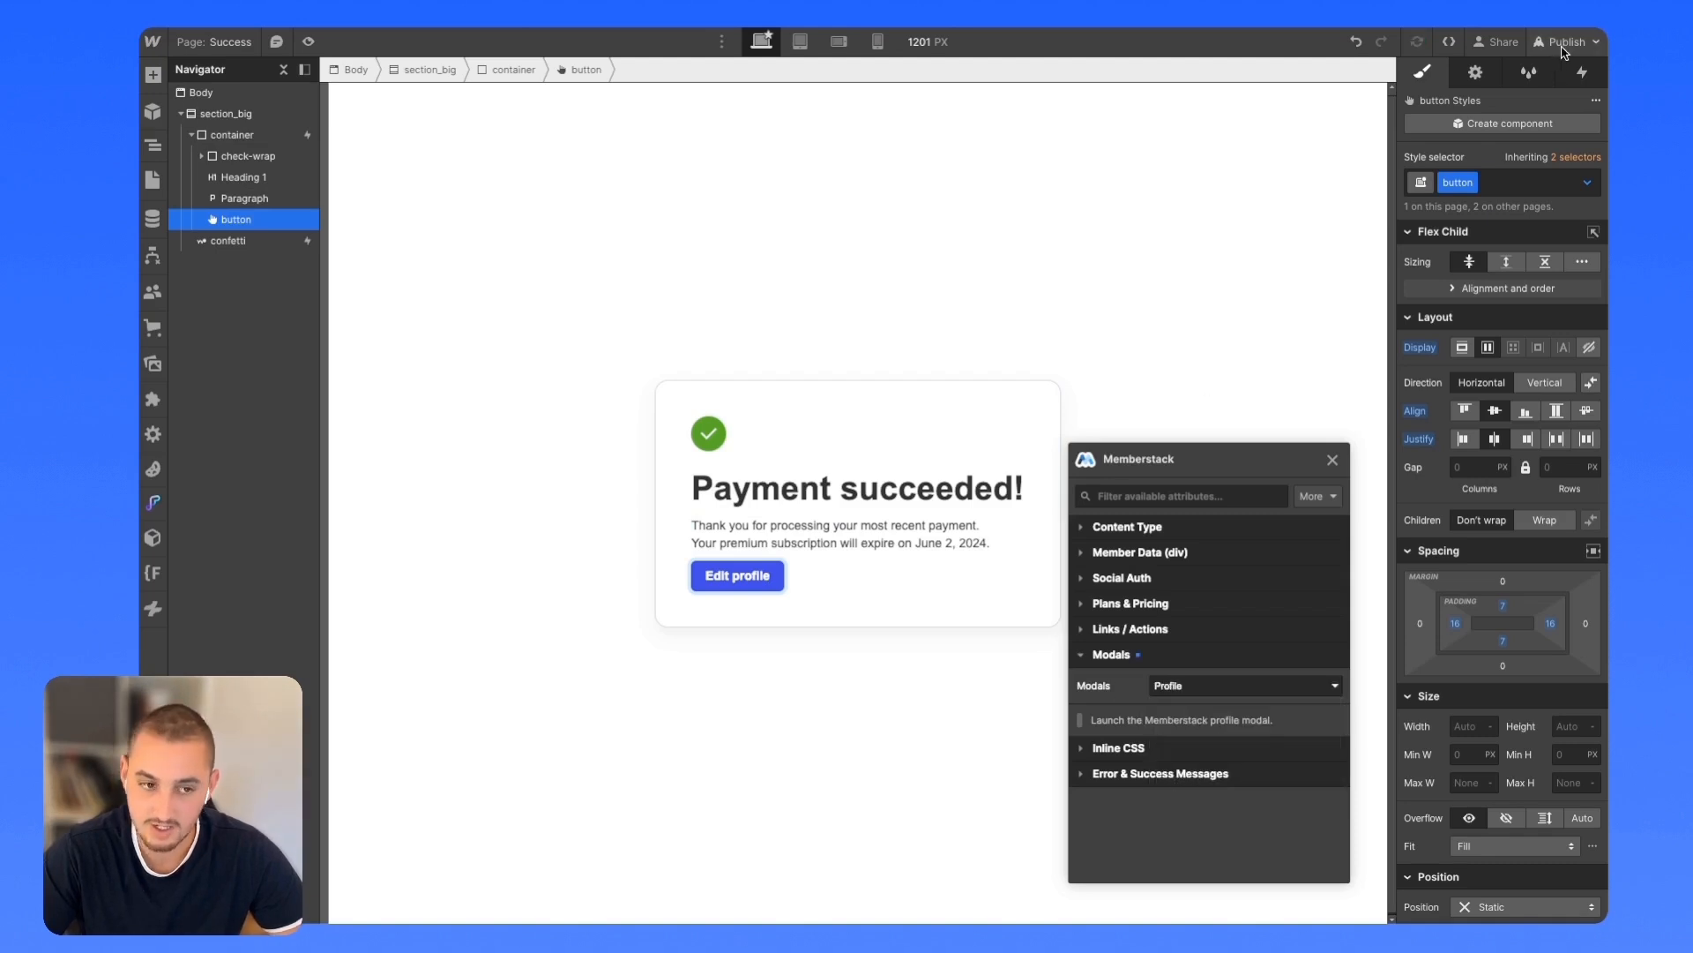
click(1564, 41)
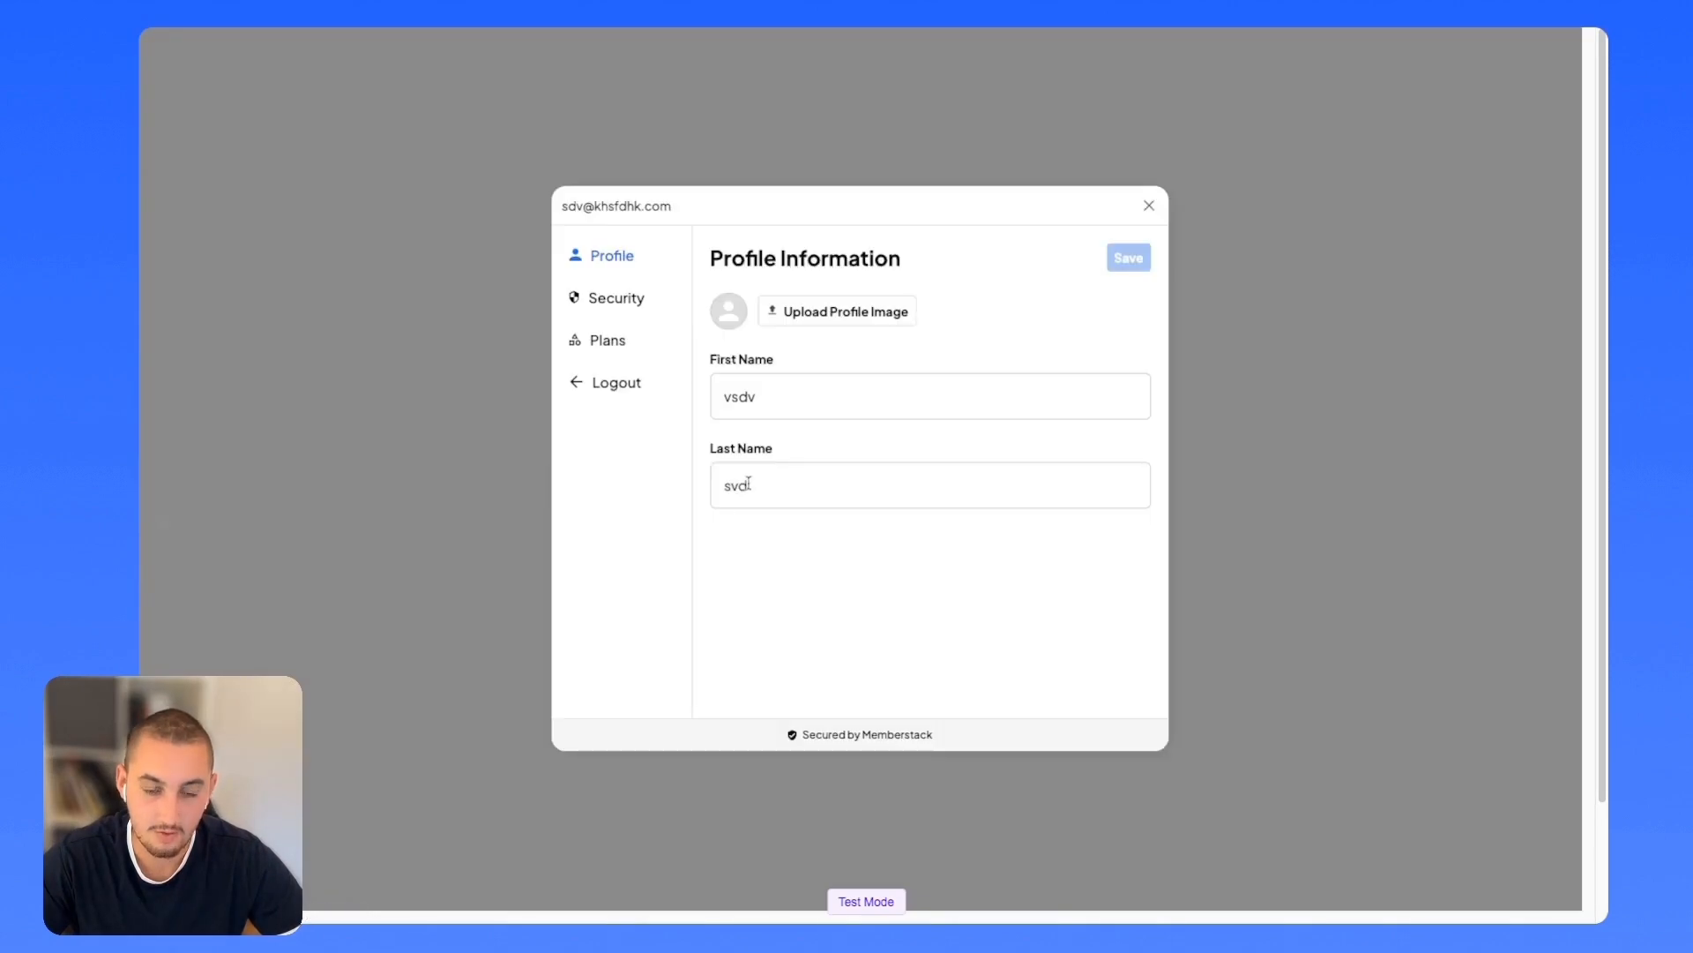
Edit the member's last name and upload make logo.png as the profile image.
double_click(739, 396)
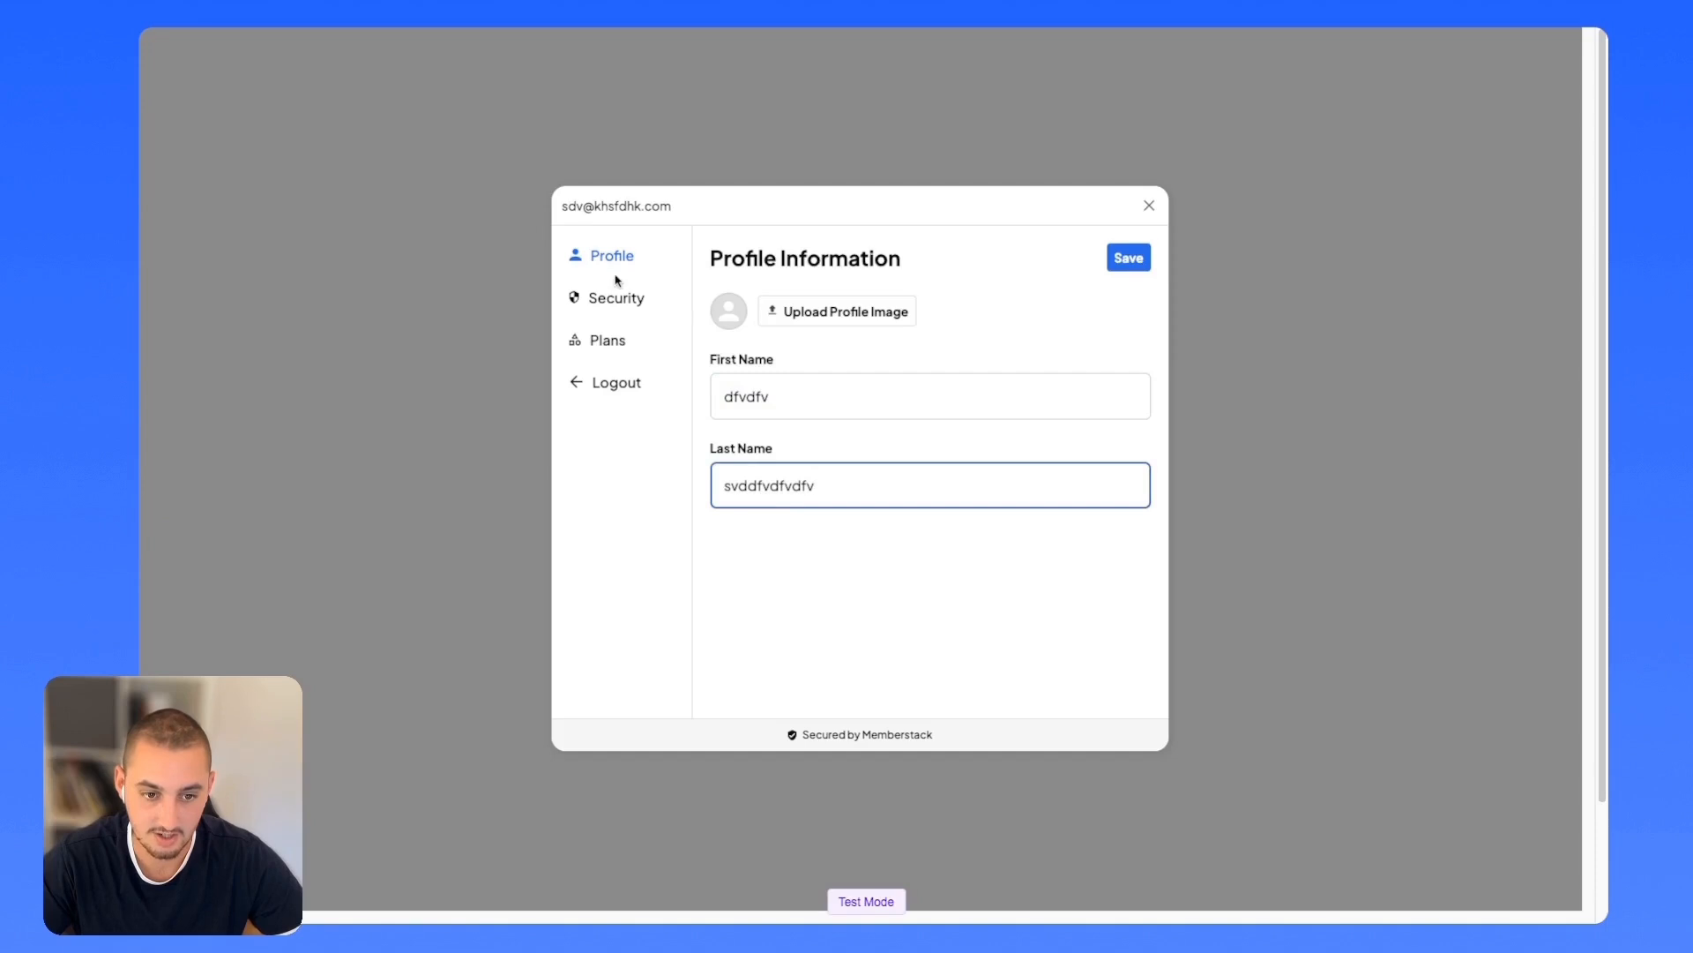
click(845, 311)
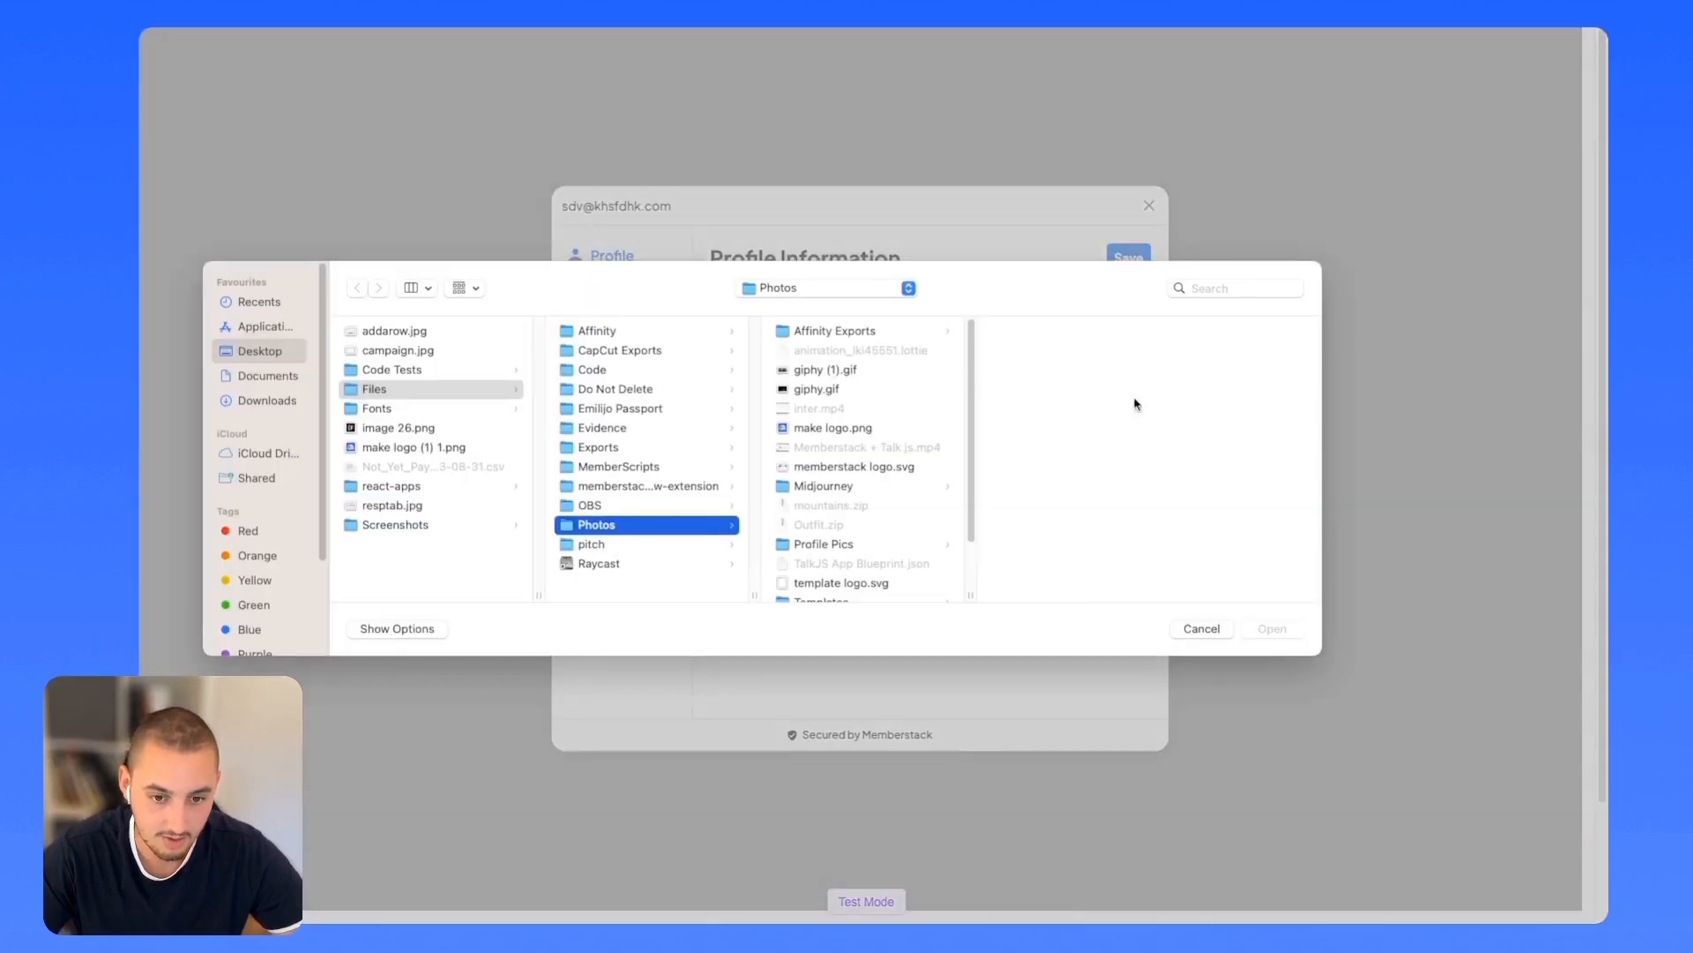
click(833, 427)
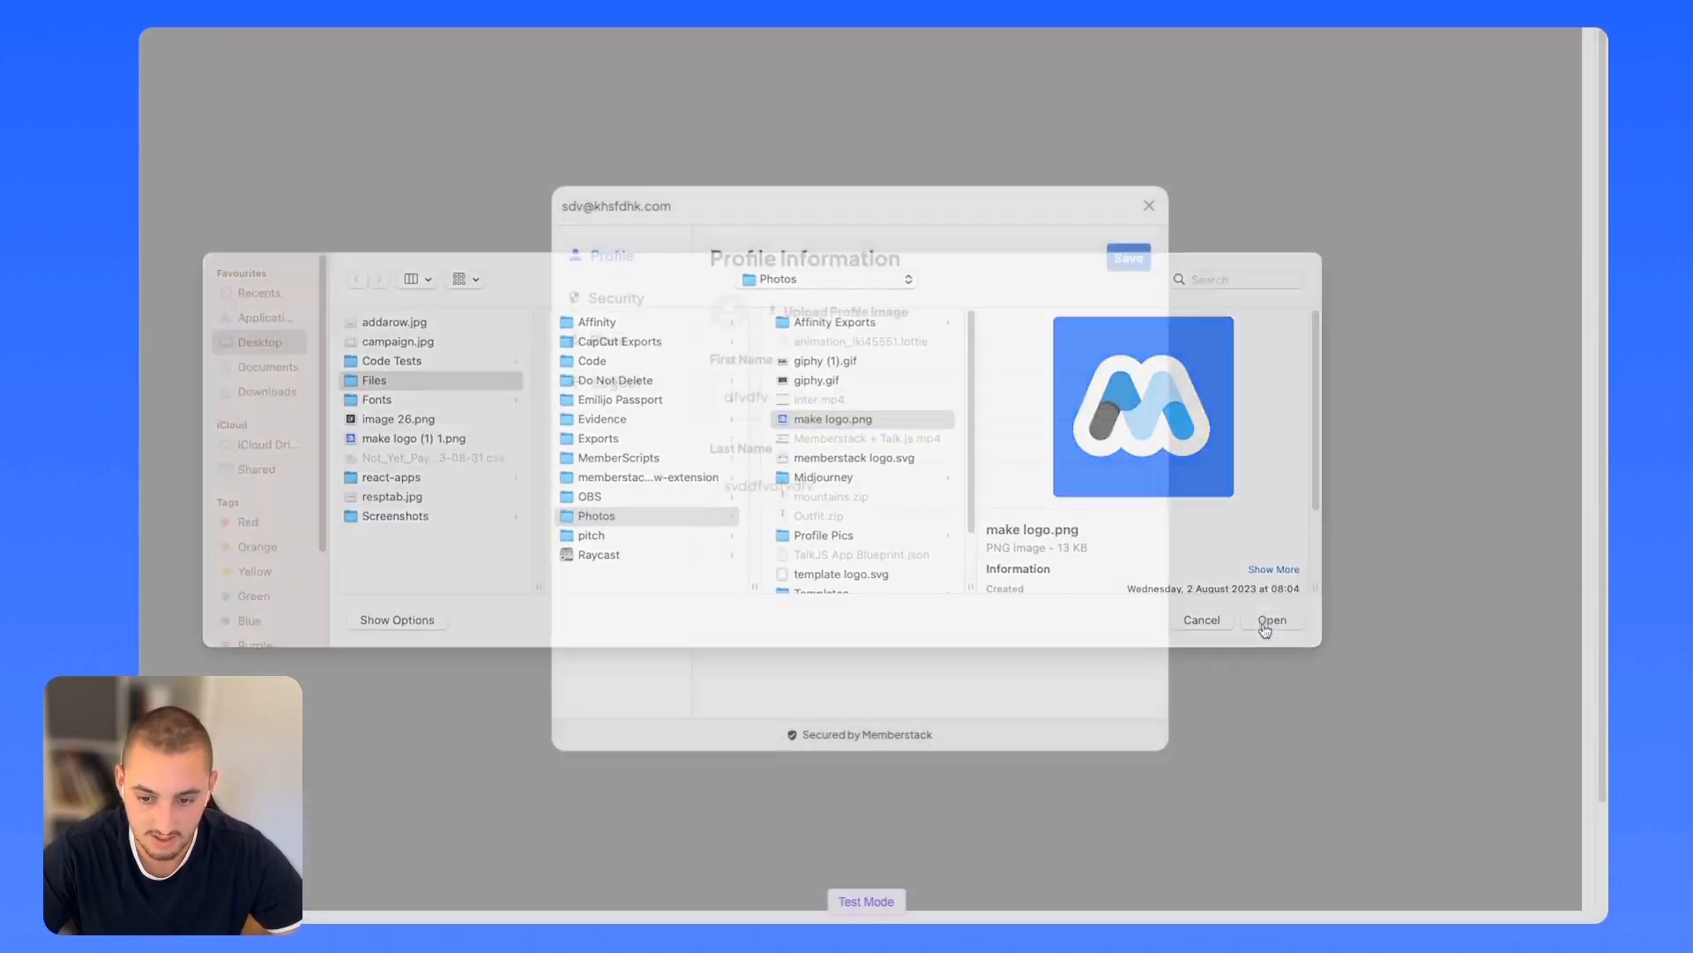
click(1270, 619)
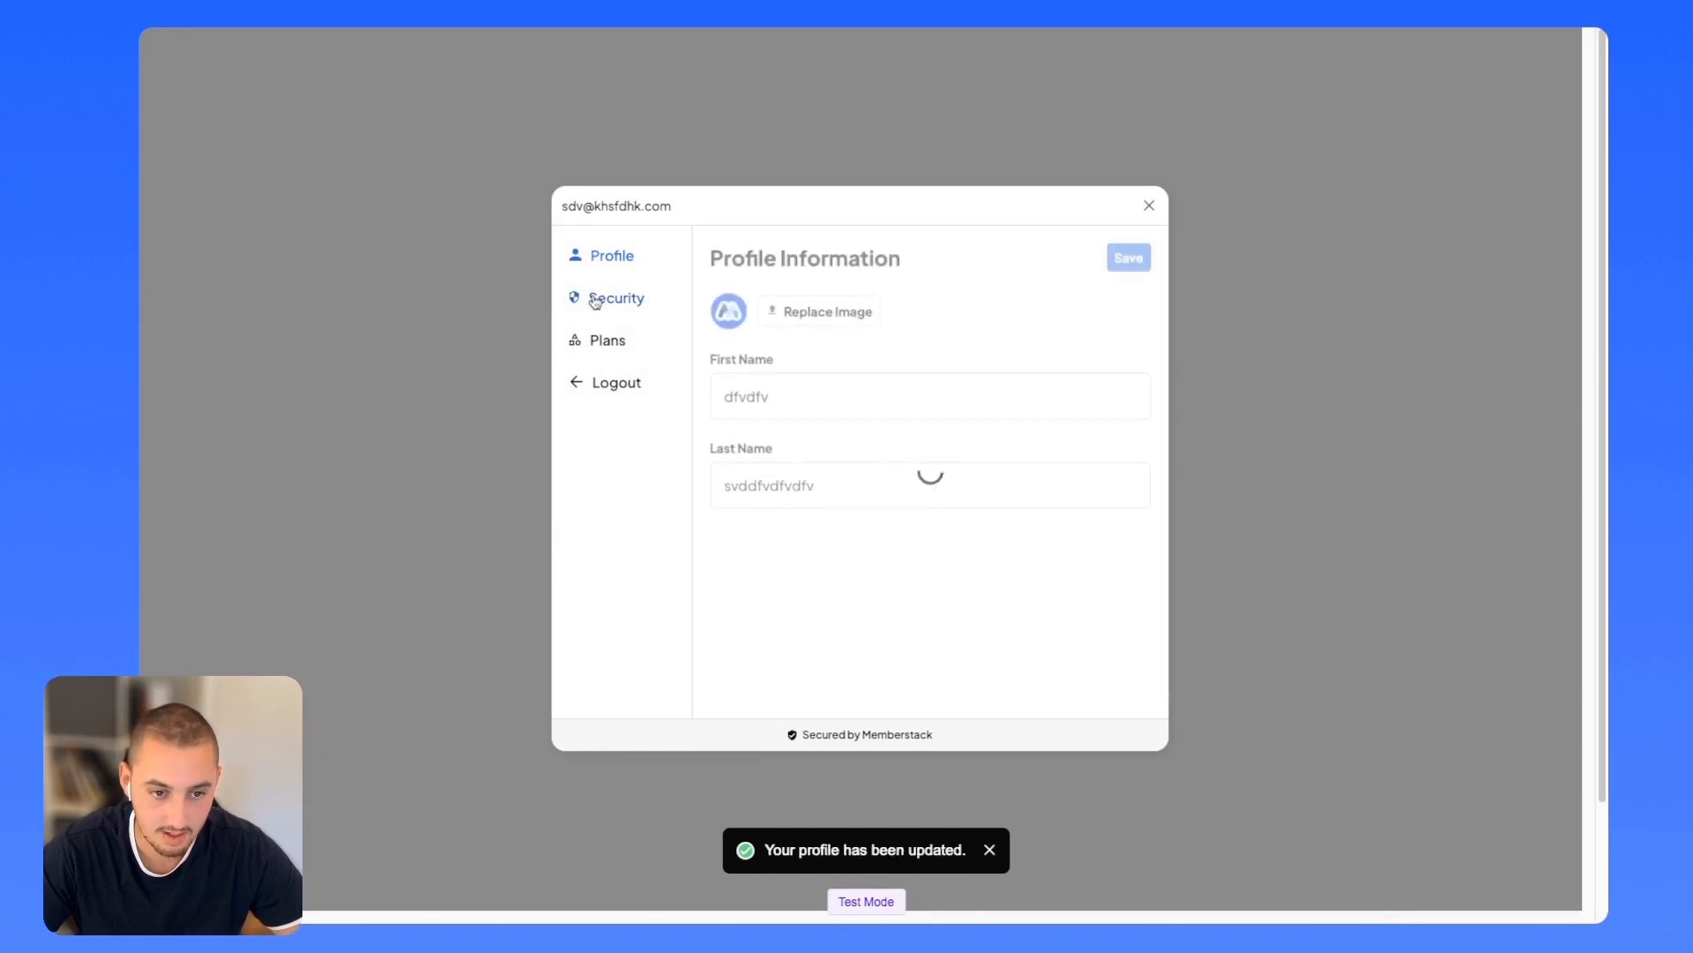
View the Security section, then the Plans section listing the Free plan.
click(616, 299)
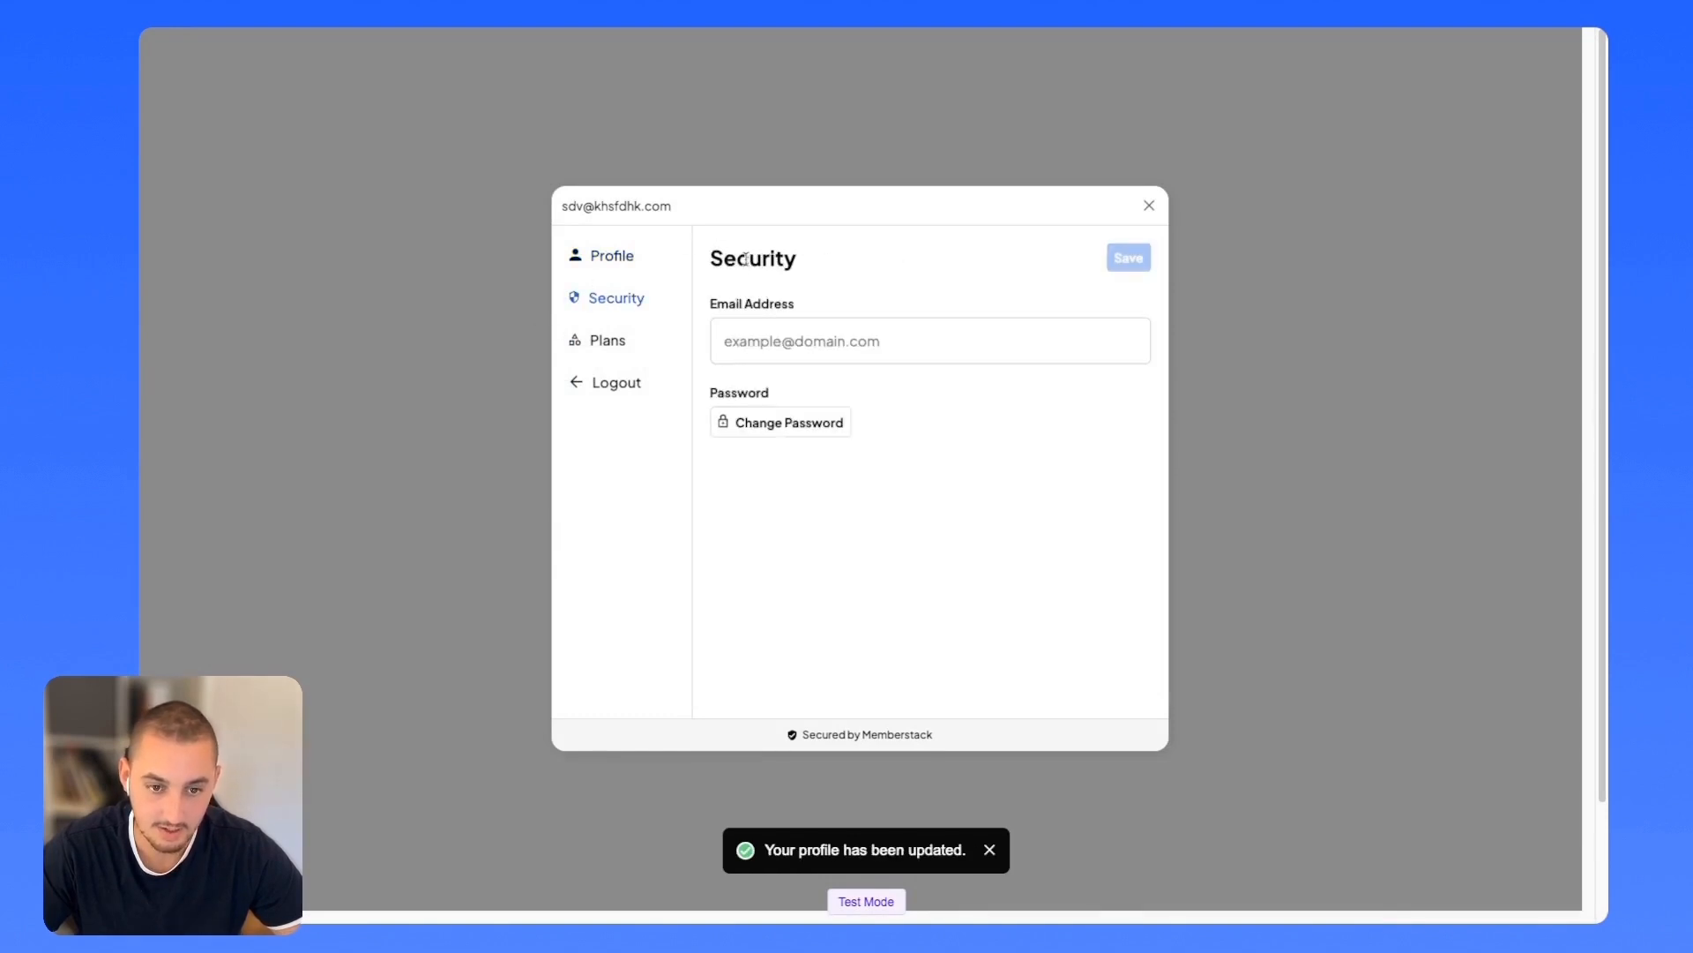
click(607, 340)
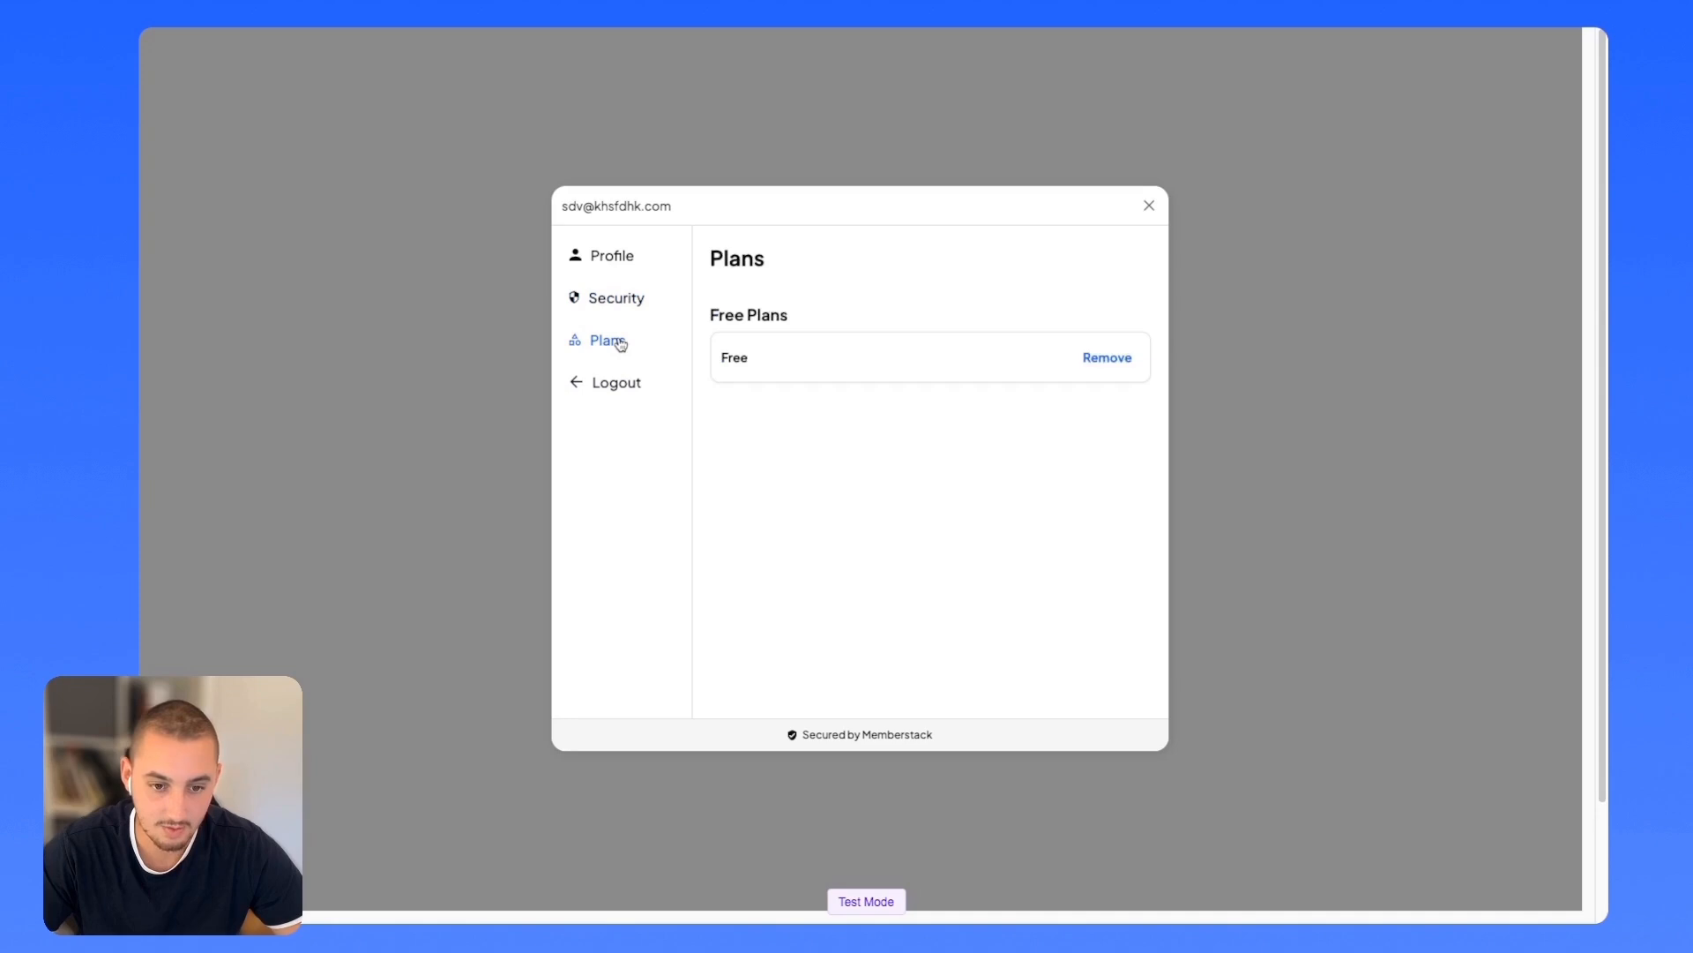
mouse_move(1060, 371)
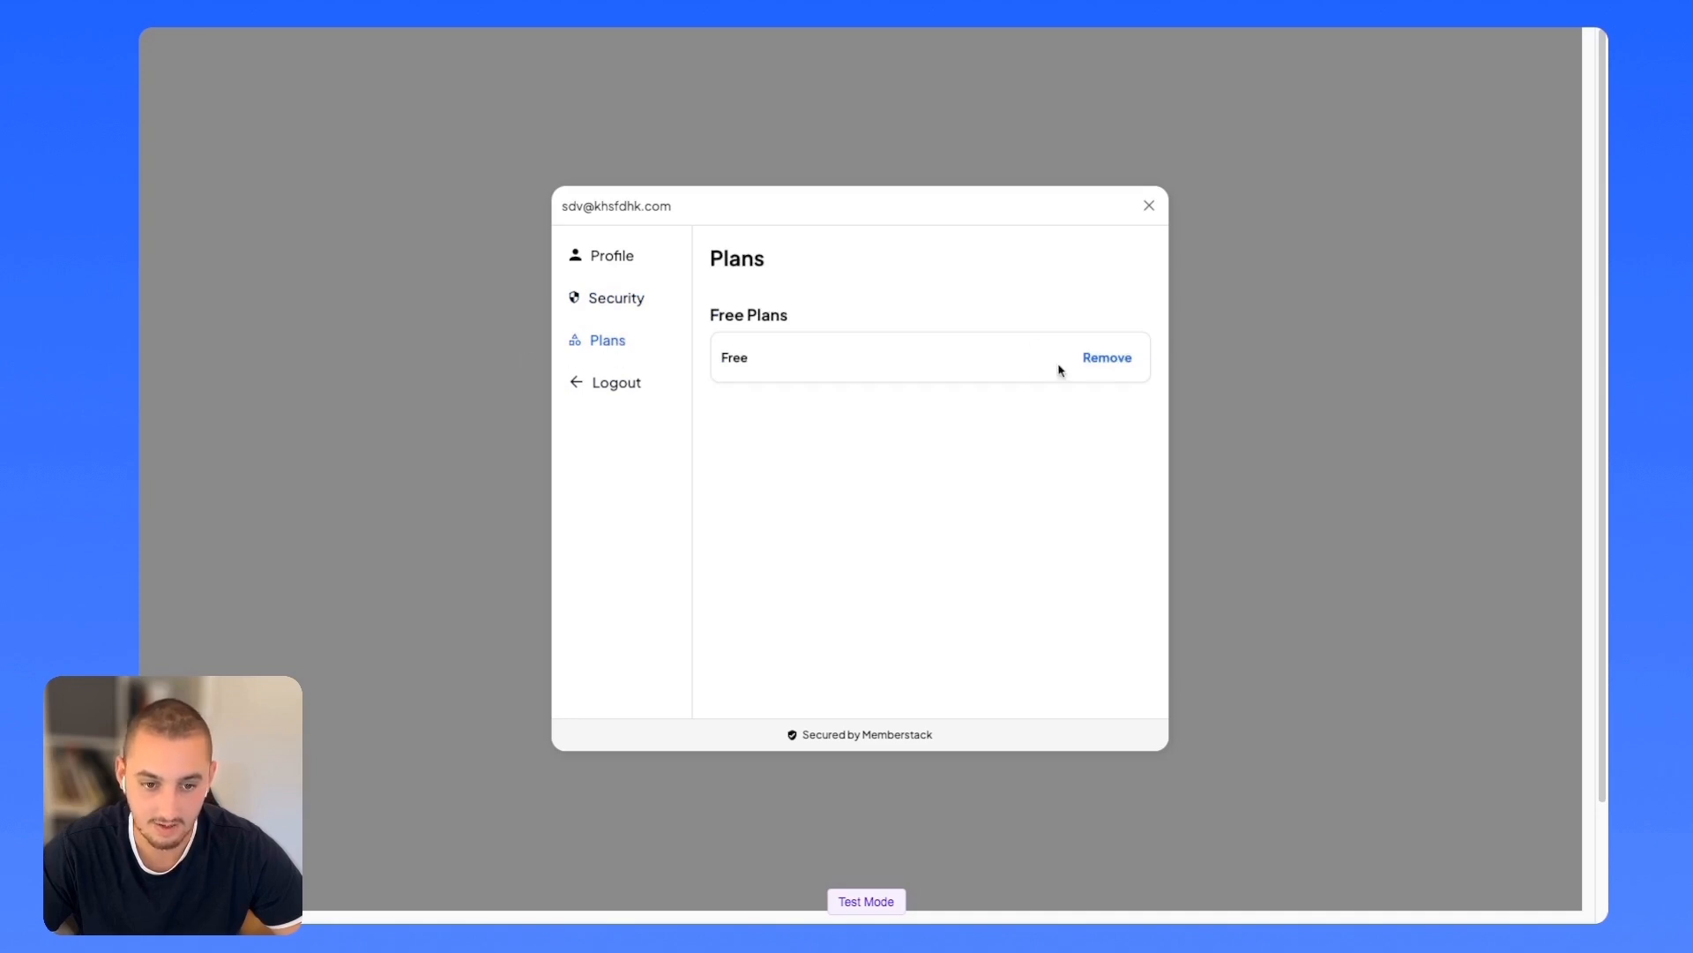